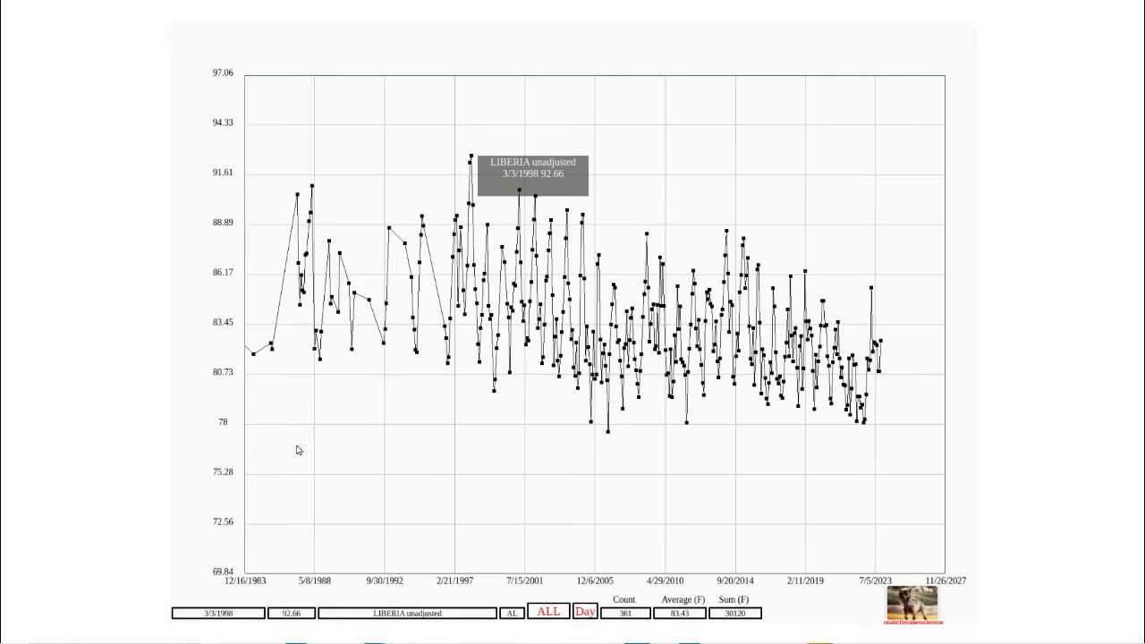
mouse_move(488, 145)
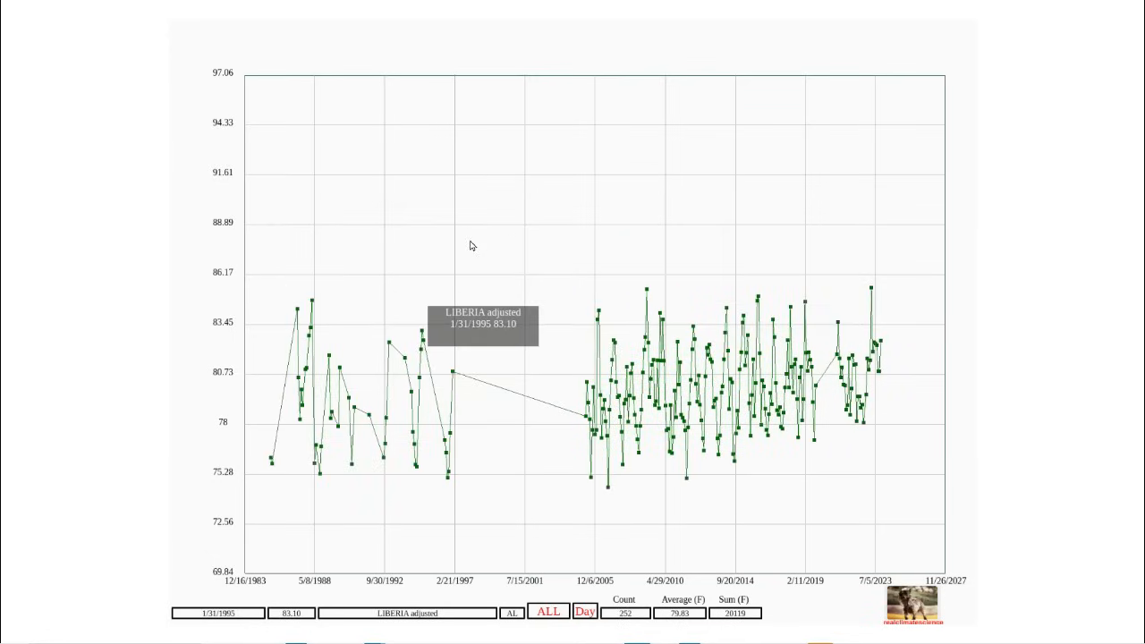
mouse_move(486, 194)
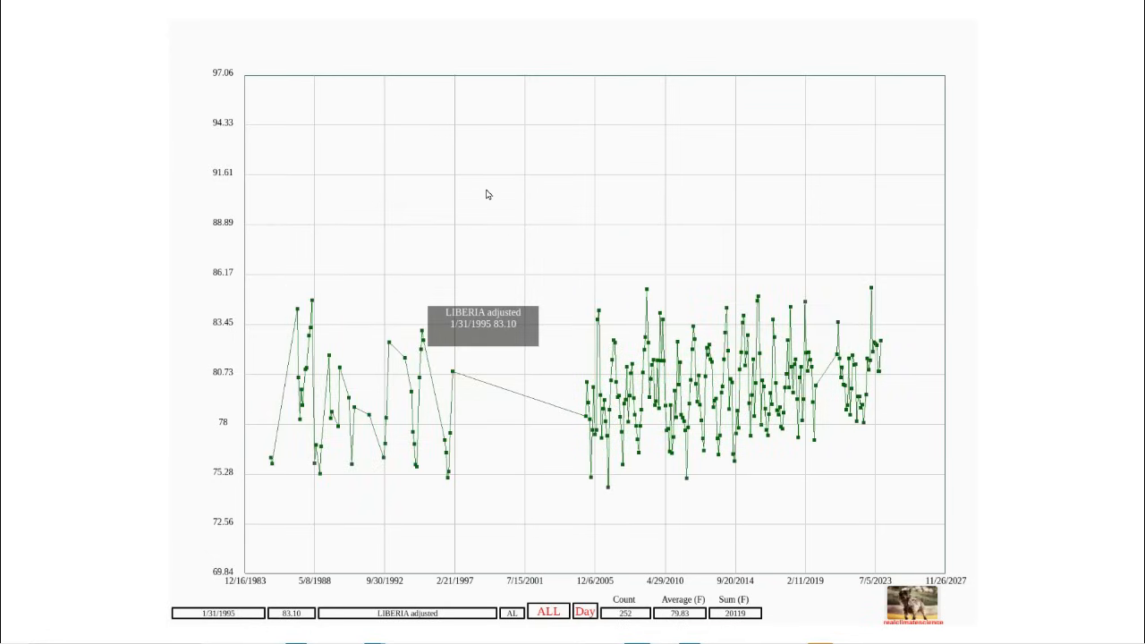
mouse_move(490, 404)
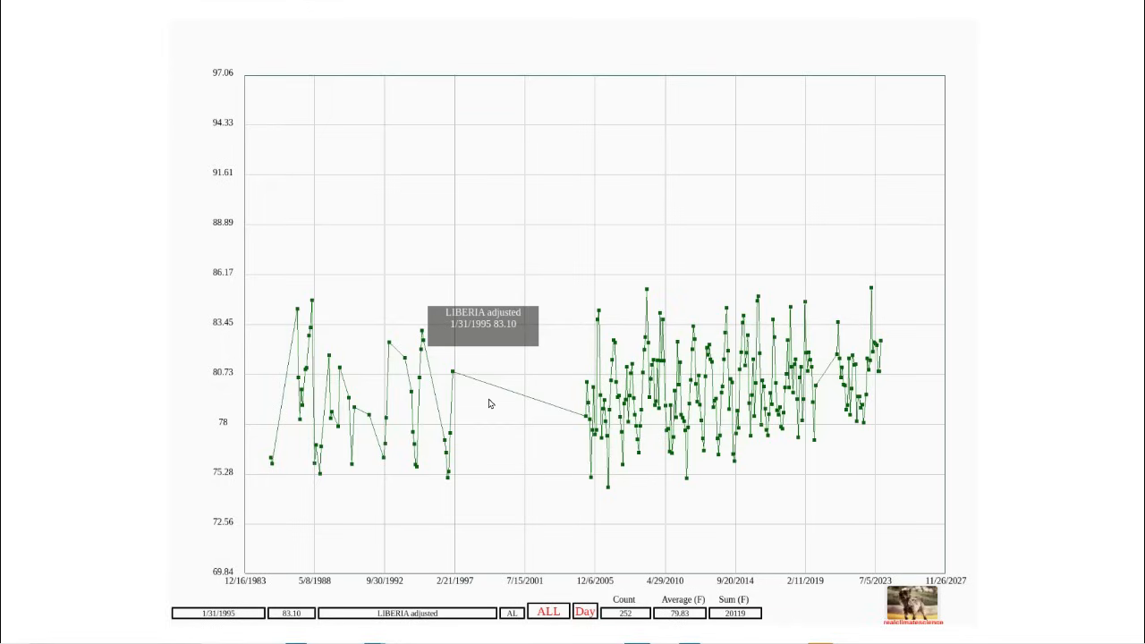
mouse_move(494, 417)
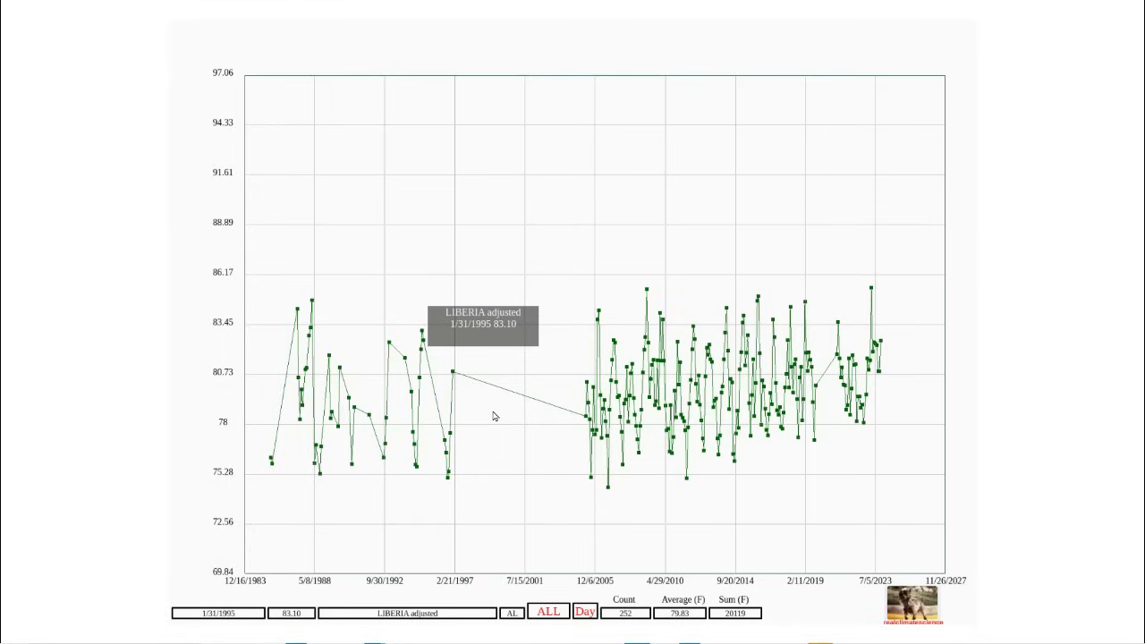
mouse_move(334, 193)
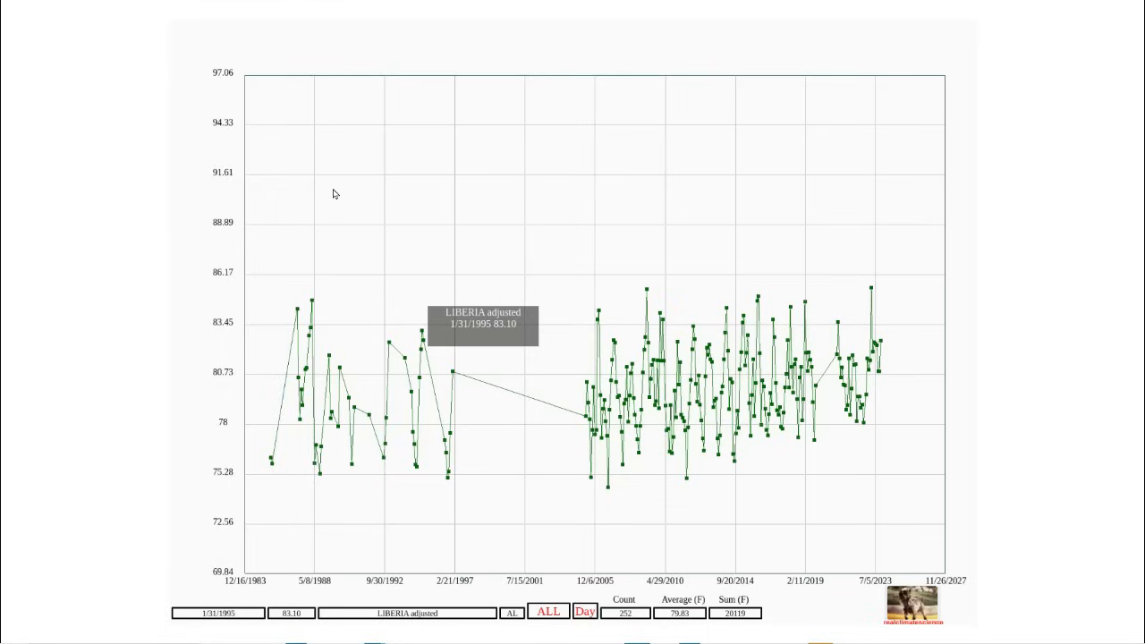
mouse_move(493, 268)
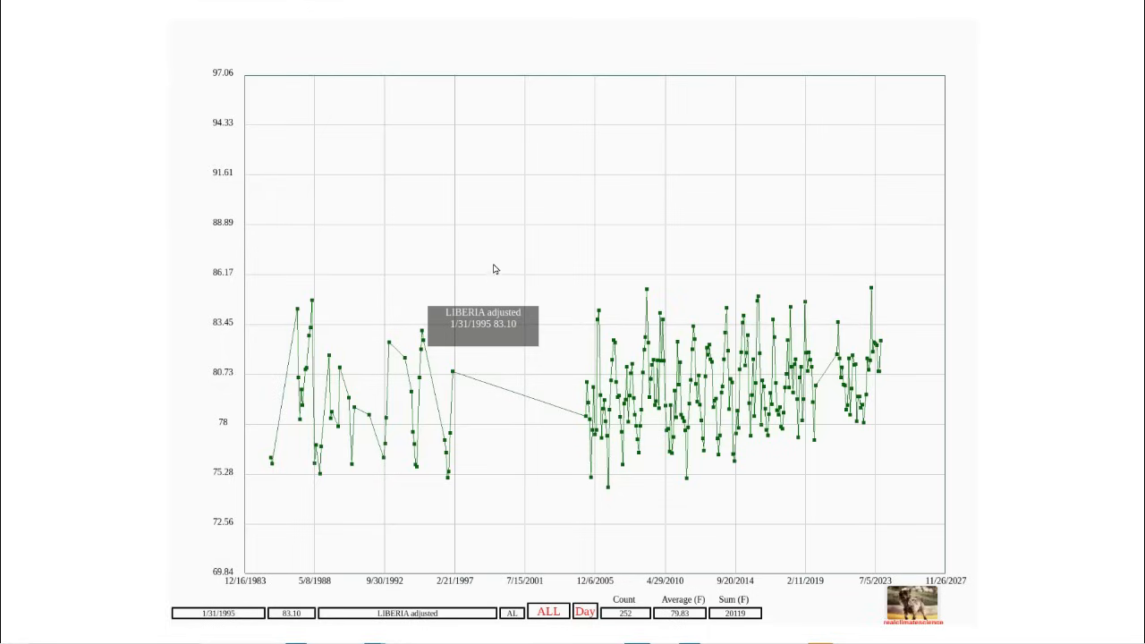
mouse_move(491, 261)
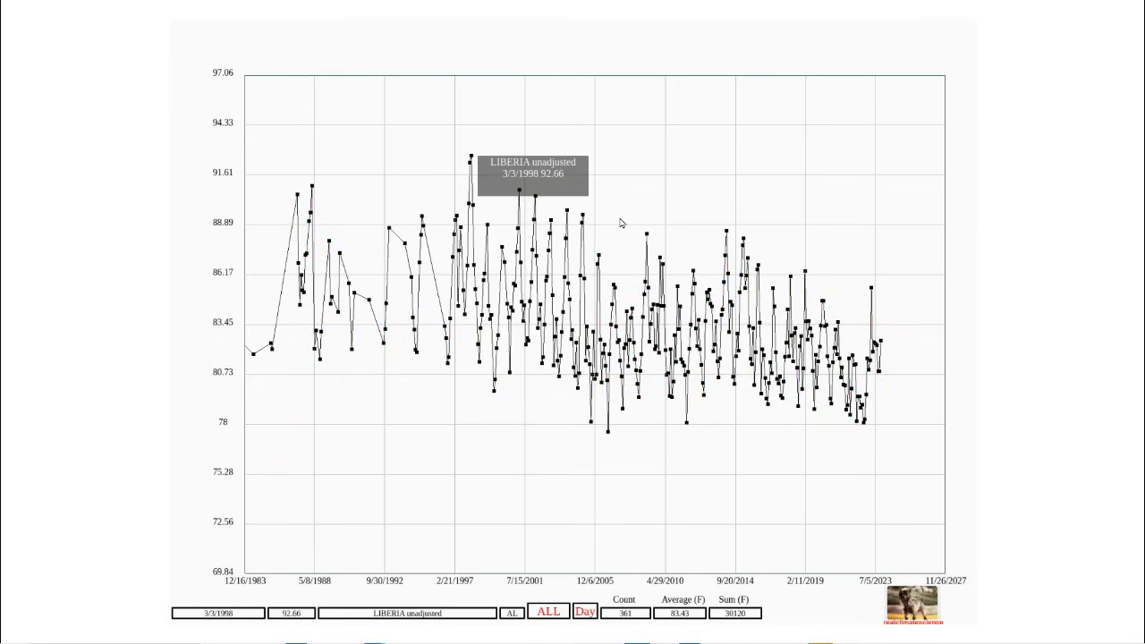
mouse_move(783, 367)
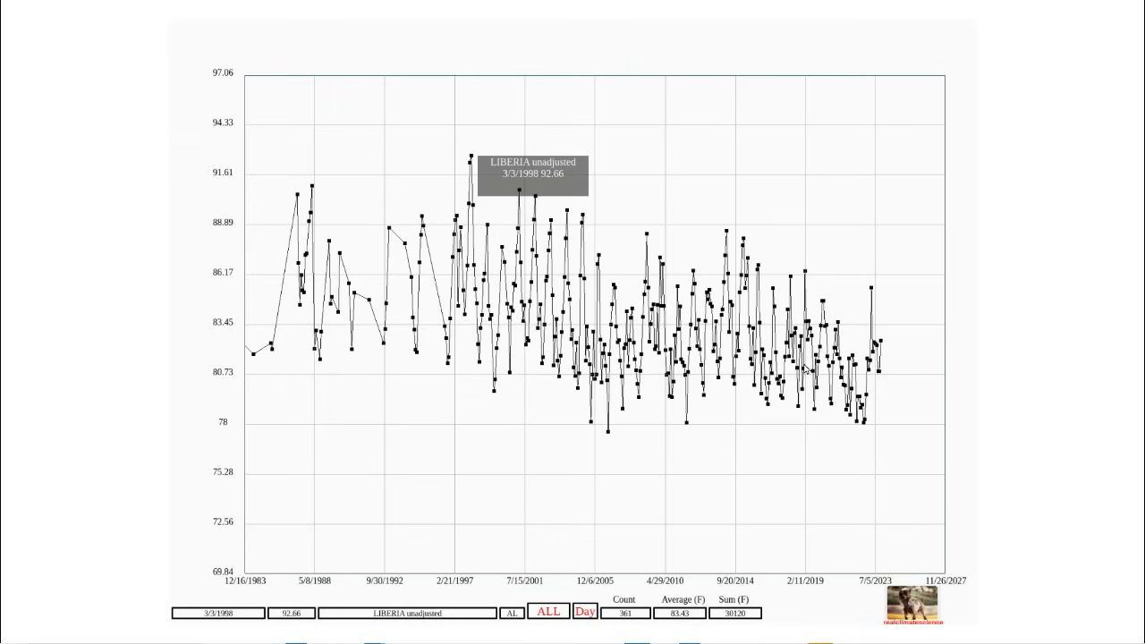